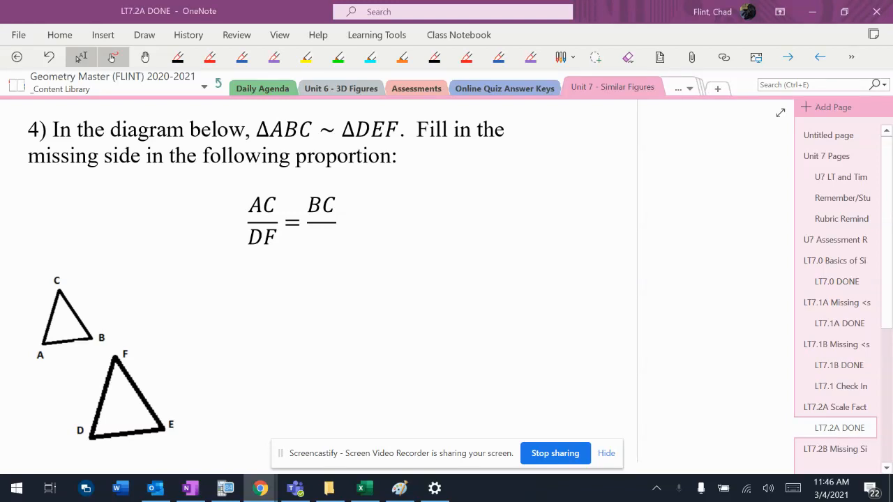
- Handwrite DEF in black ink above ΔABC in the similarity statement
{"action": "left_click", "coordinate": [145, 56]}
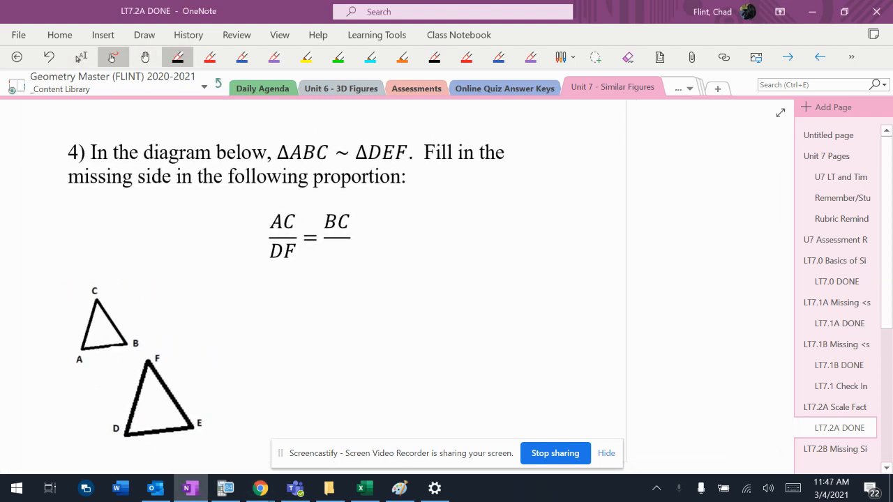
{"action": "left_click_drag", "start_coordinate": [286, 140], "coordinate": [314, 122]}
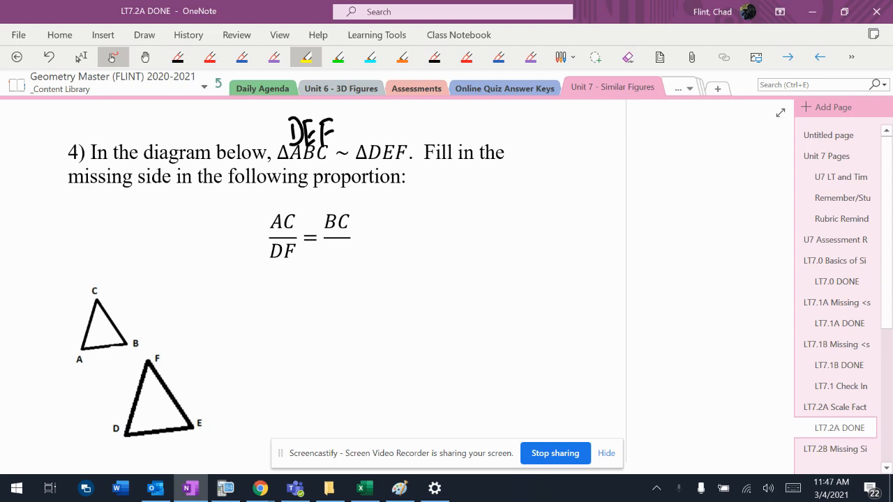
- Highlight sides AC and DF yellow, AB and DE green, and BC and EF blue
{"action": "left_click_drag", "start_coordinate": [94, 290], "coordinate": [81, 349]}
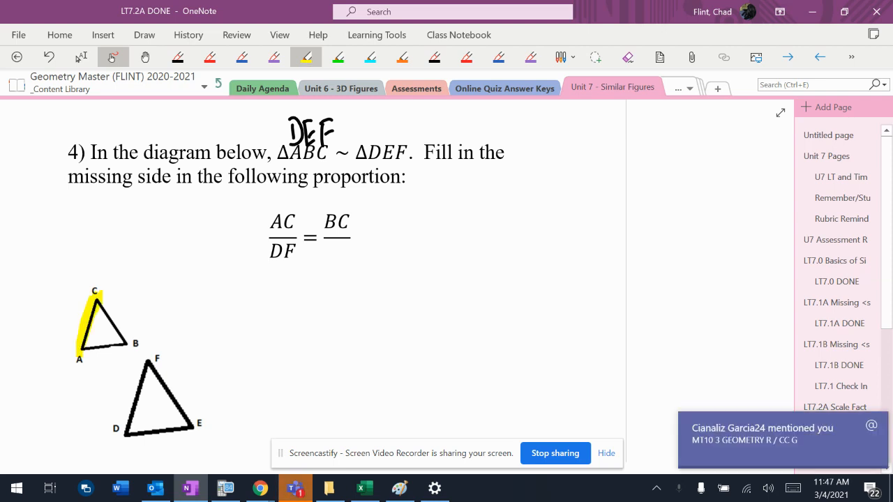
{"action": "left_click_drag", "start_coordinate": [144, 359], "coordinate": [124, 440]}
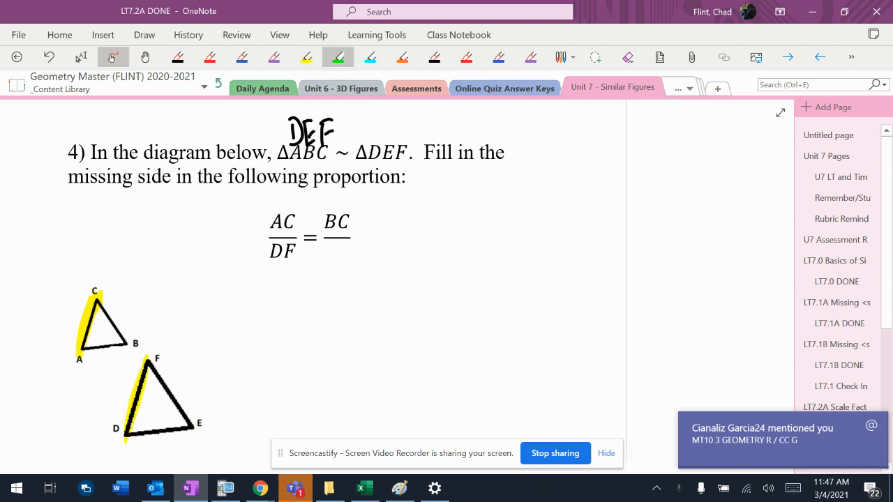
{"action": "left_click_drag", "start_coordinate": [80, 342], "coordinate": [129, 343]}
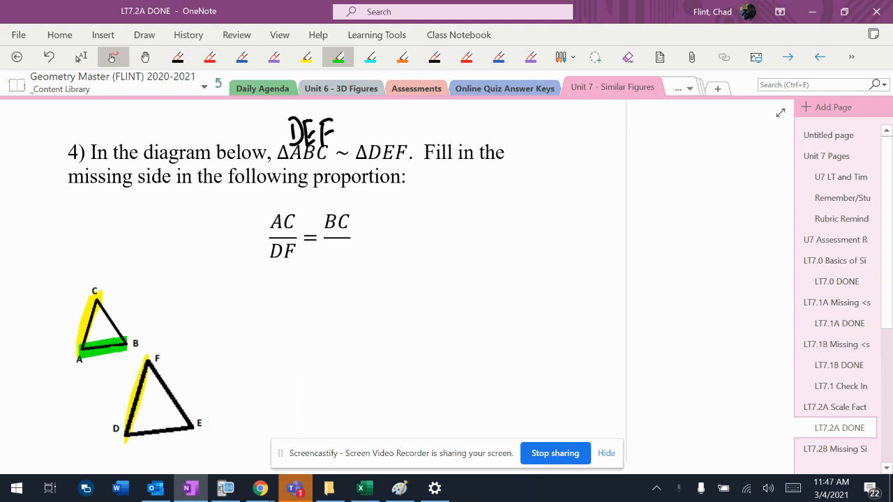
{"action": "left_click_drag", "start_coordinate": [126, 432], "coordinate": [192, 422]}
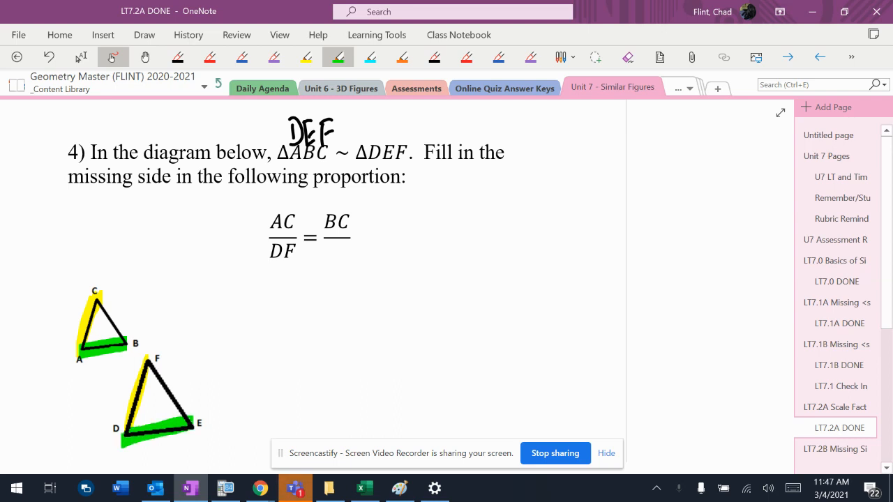
{"action": "left_click", "coordinate": [370, 57]}
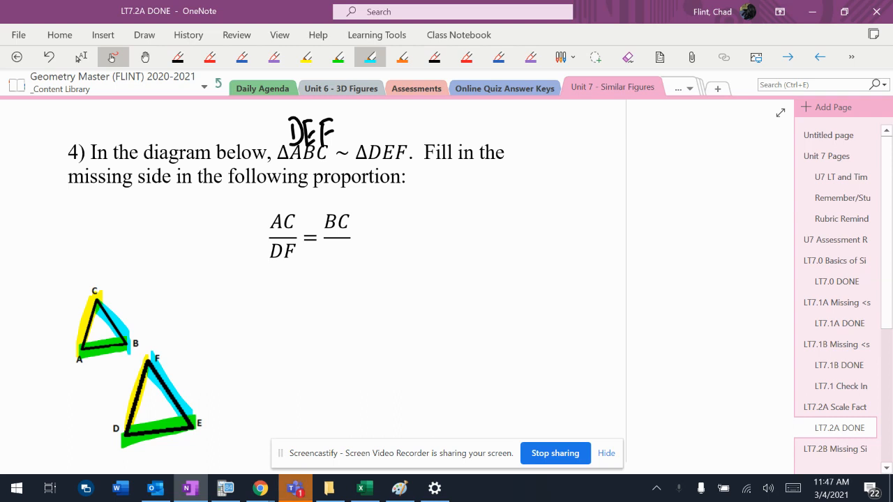
{"action": "left_click", "coordinate": [306, 57]}
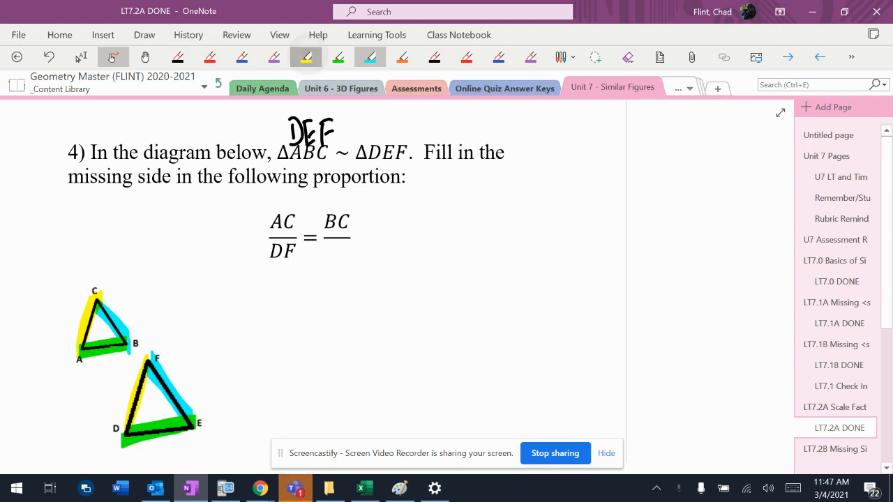